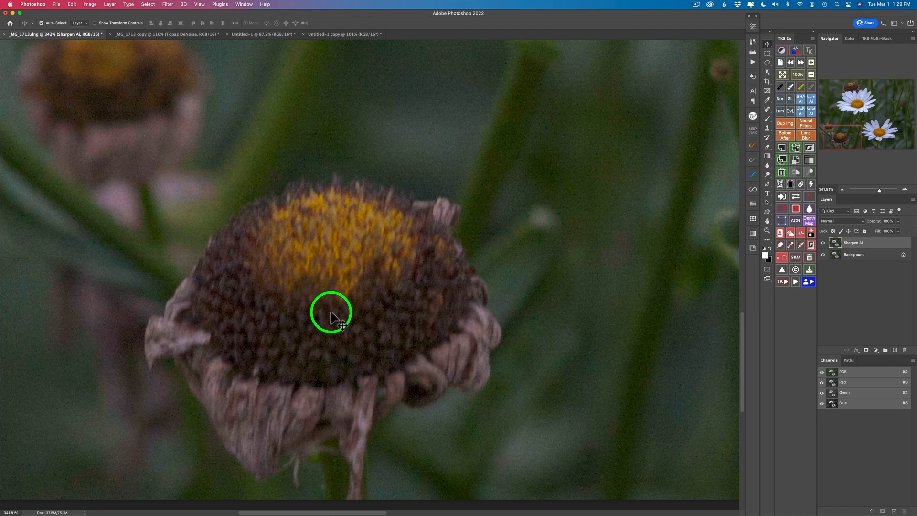
pyautogui.moveTo(341, 309)
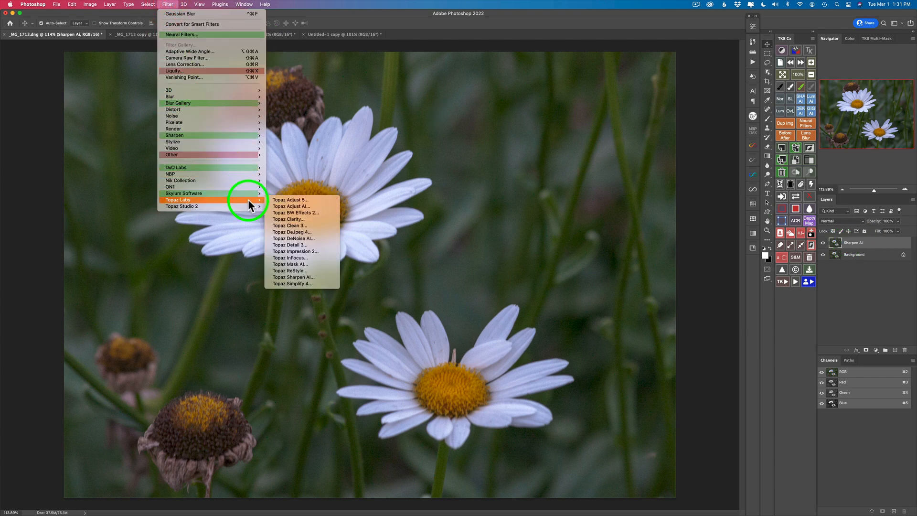
pyautogui.moveTo(307, 280)
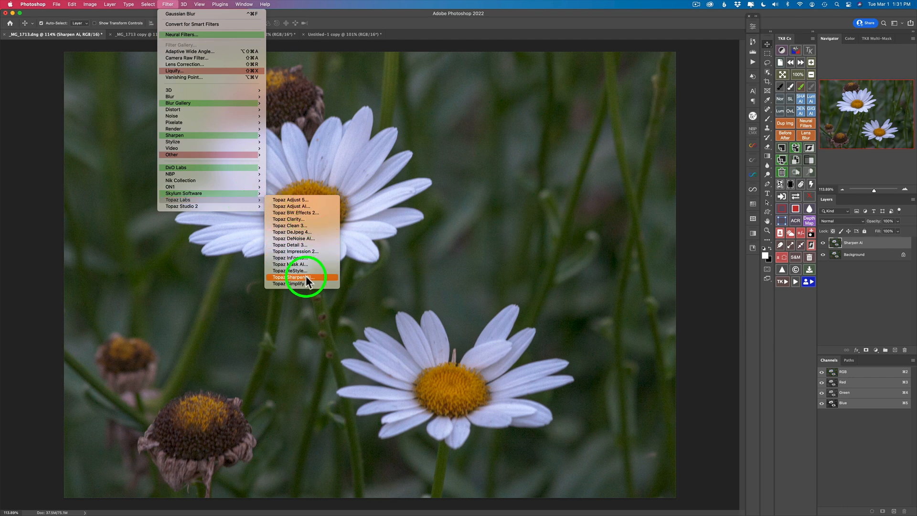
# - Launch Topaz Sharpen AI on the current daisy layer via Filter > Topaz Labs
pyautogui.click(295, 277)
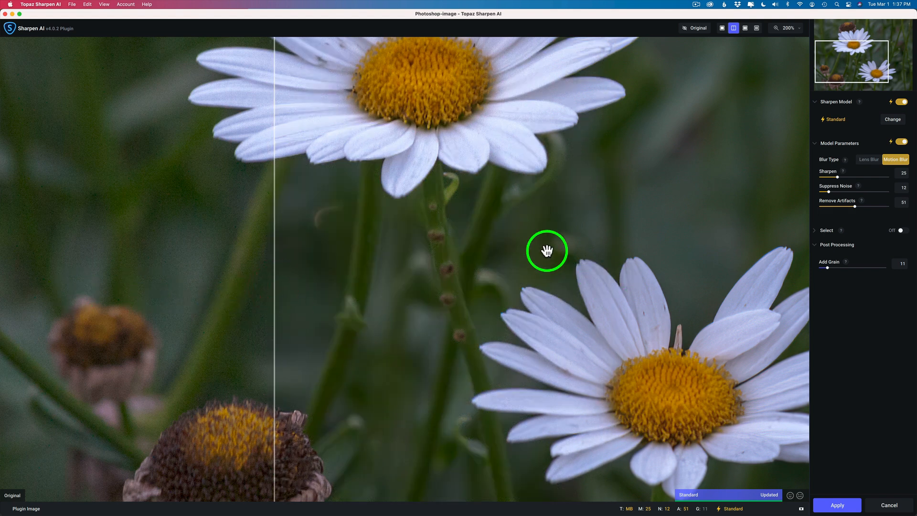
pyautogui.moveTo(554, 243)
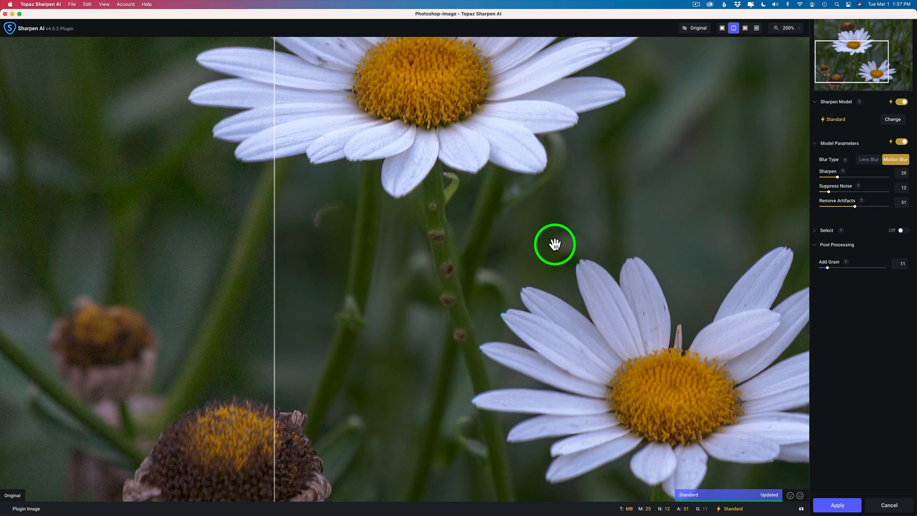
pyautogui.moveTo(541, 199)
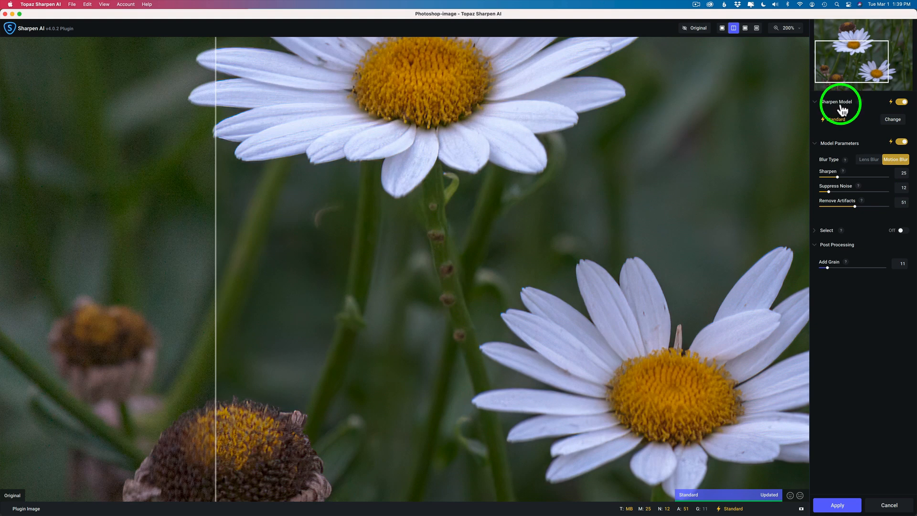
pyautogui.moveTo(902, 102)
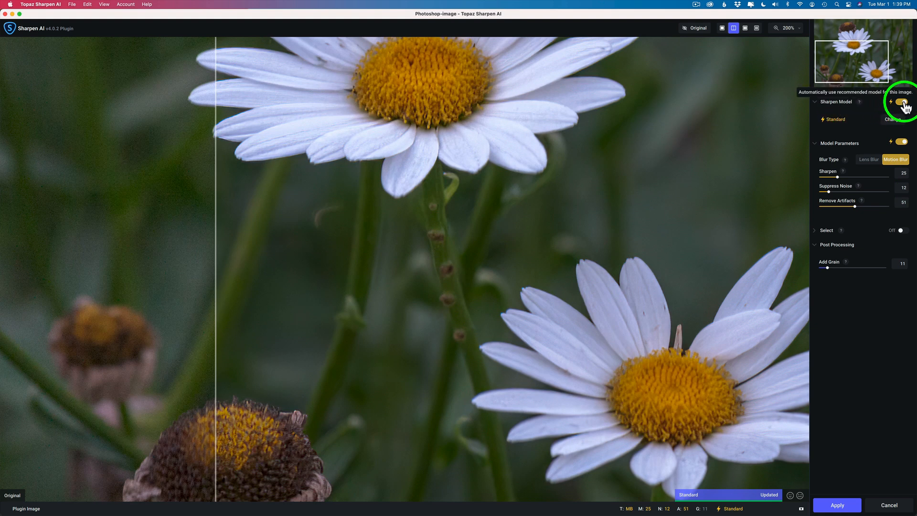
pyautogui.moveTo(901, 121)
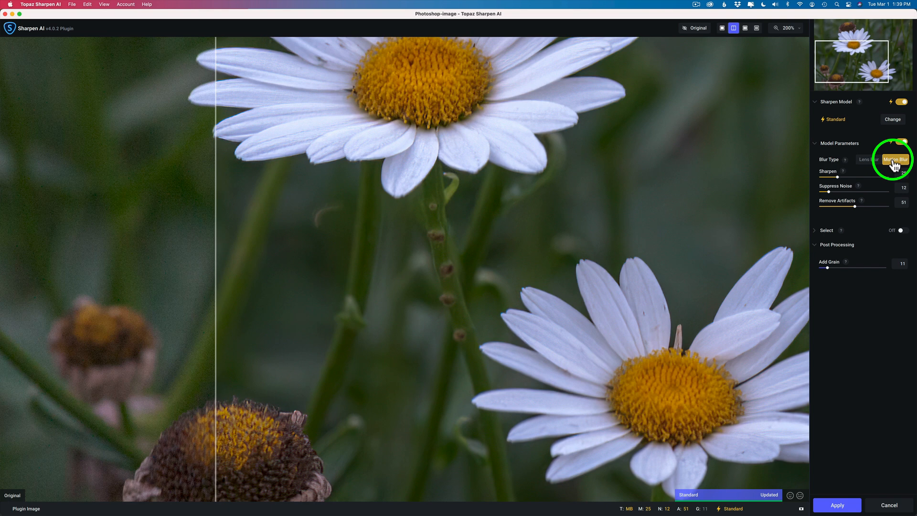
# - Switch the Model Parameters from automatic to manual sharpening
pyautogui.click(895, 160)
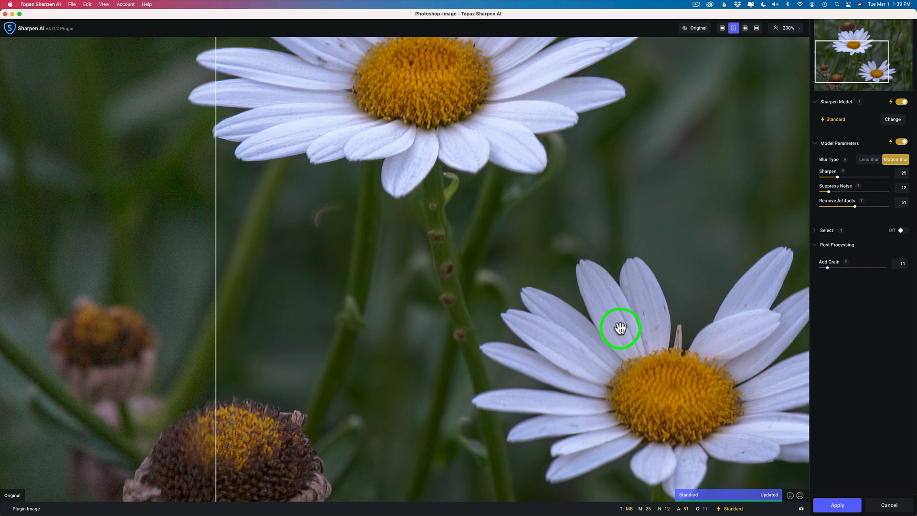
pyautogui.moveTo(857, 178)
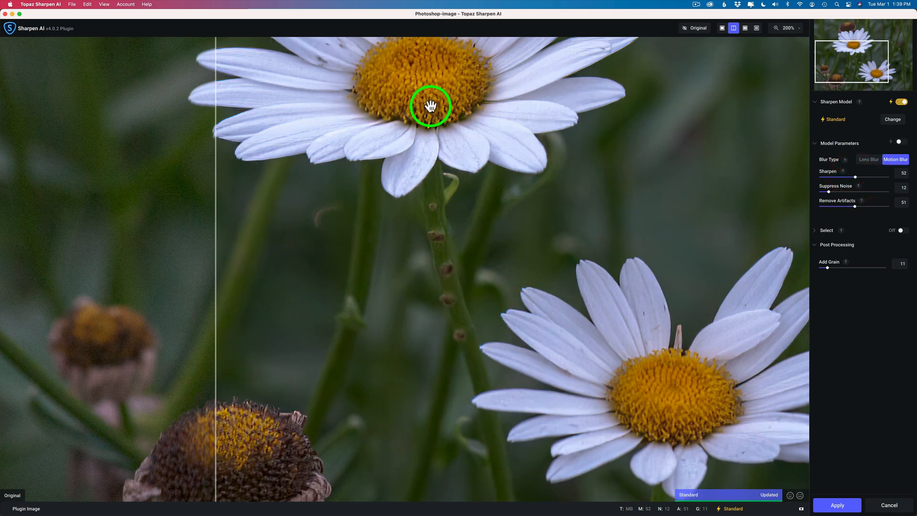
pyautogui.moveTo(842, 181)
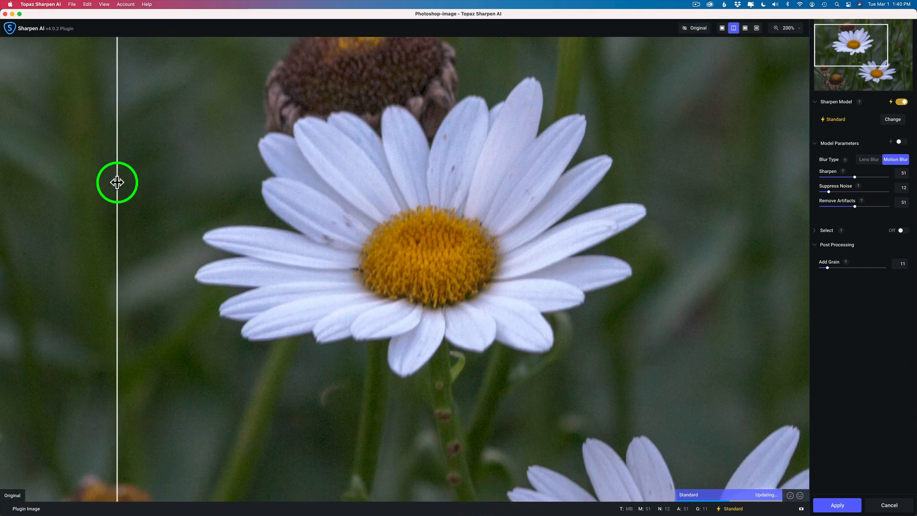
pyautogui.moveTo(117, 181); pyautogui.dragTo(212, 171)
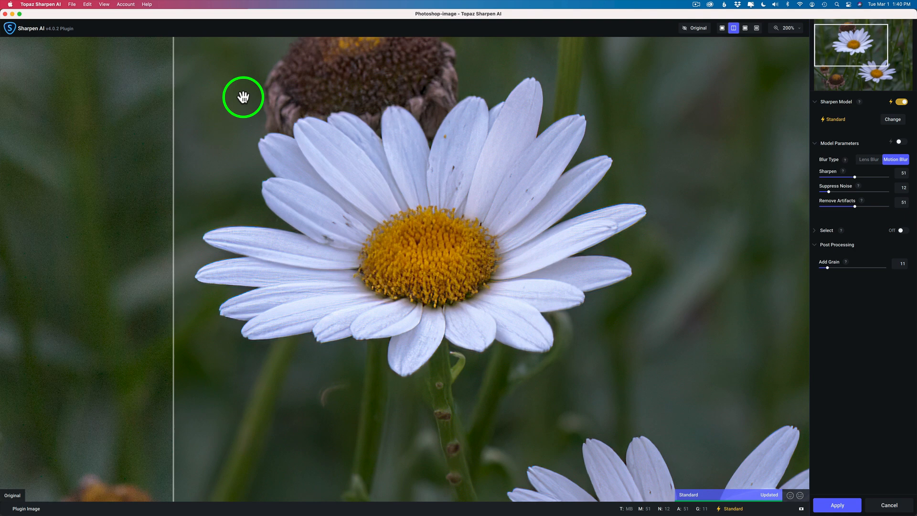
pyautogui.moveTo(394, 103)
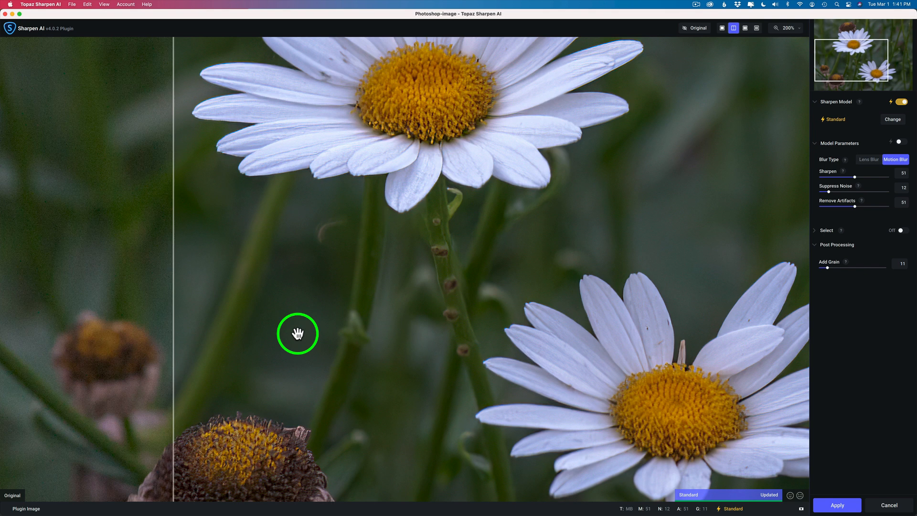
pyautogui.moveTo(871, 378)
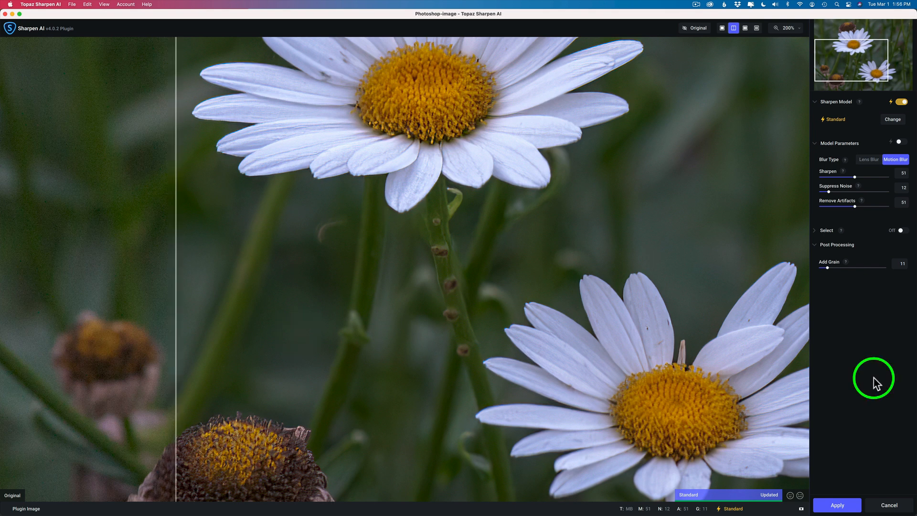
pyautogui.moveTo(889, 507)
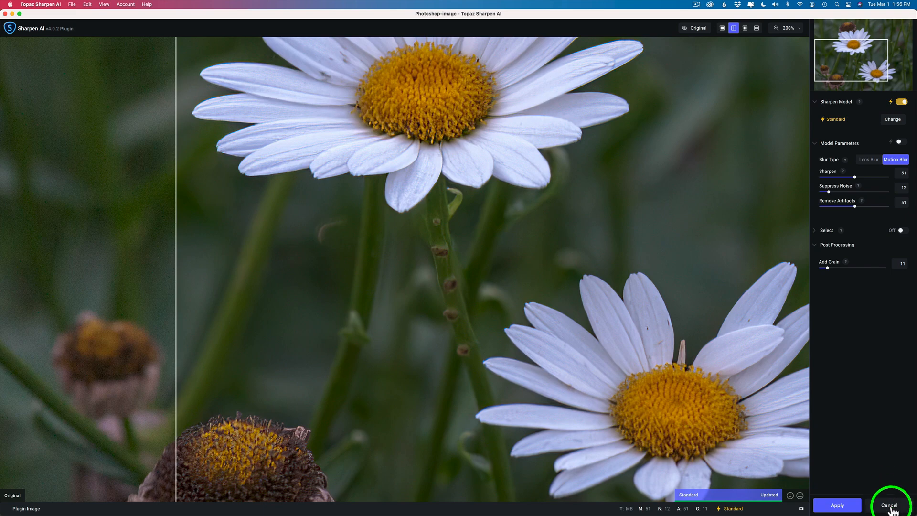
# - Cancel Sharpen AI and close without saving, discarding the unapplied sharpening
pyautogui.click(888, 505)
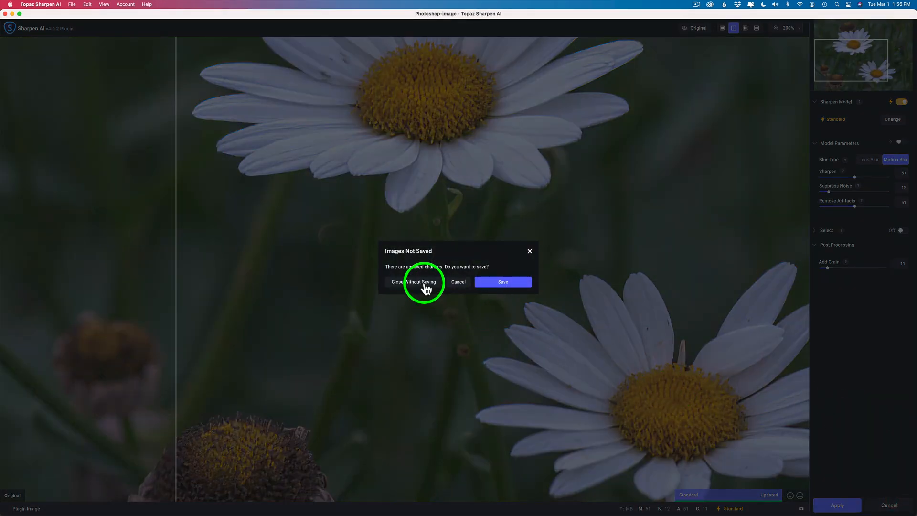
pyautogui.click(414, 282)
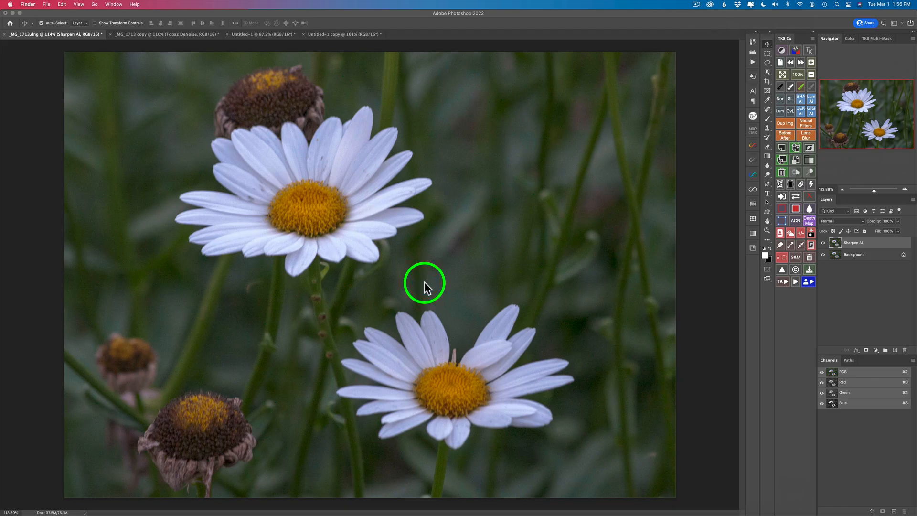
pyautogui.moveTo(515, 248)
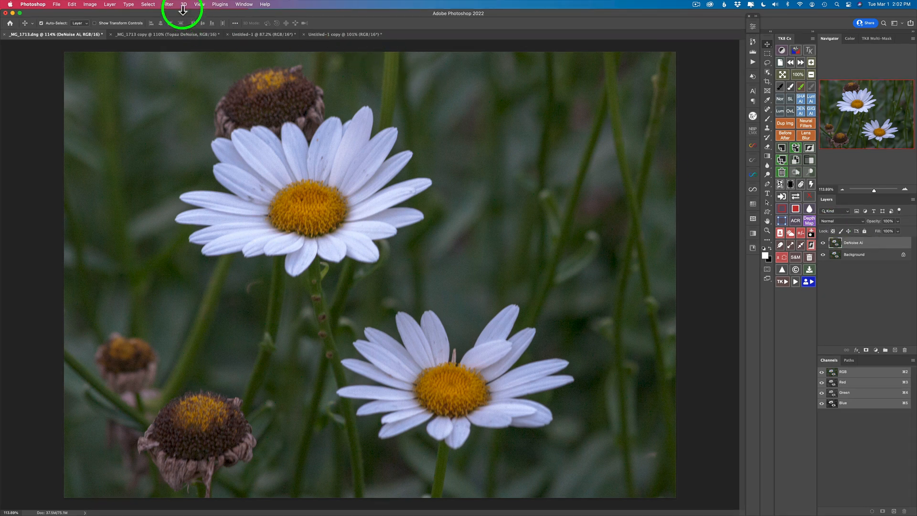
# - Open the Filter menu to launch Topaz DeNoise AI on the layer
pyautogui.click(168, 3)
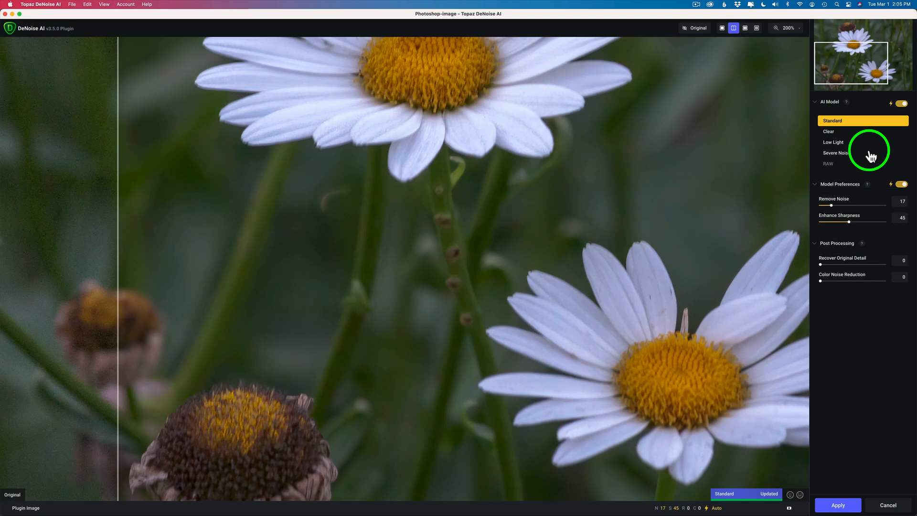
pyautogui.moveTo(912, 110)
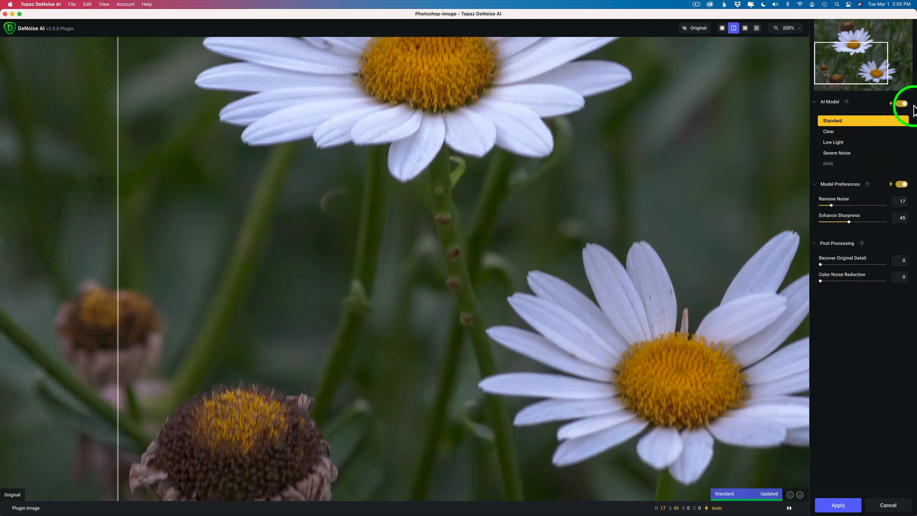
pyautogui.moveTo(870, 130)
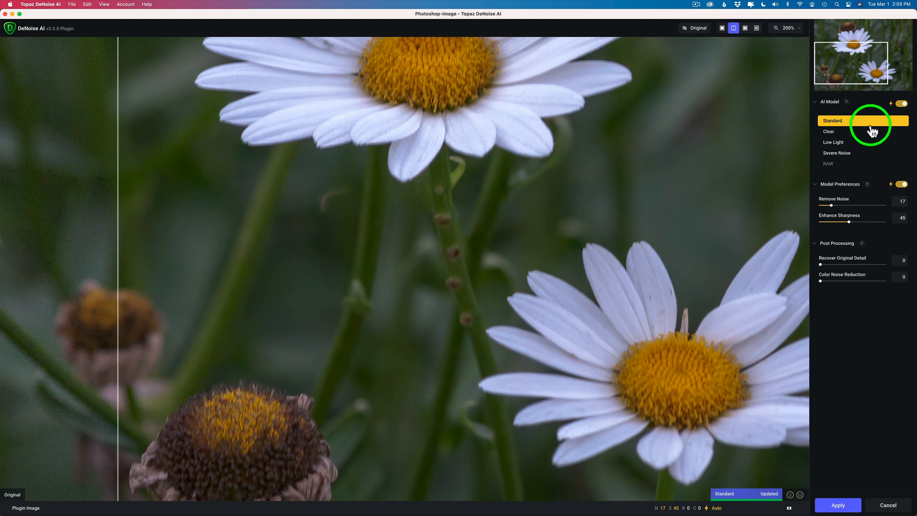
pyautogui.moveTo(839, 189)
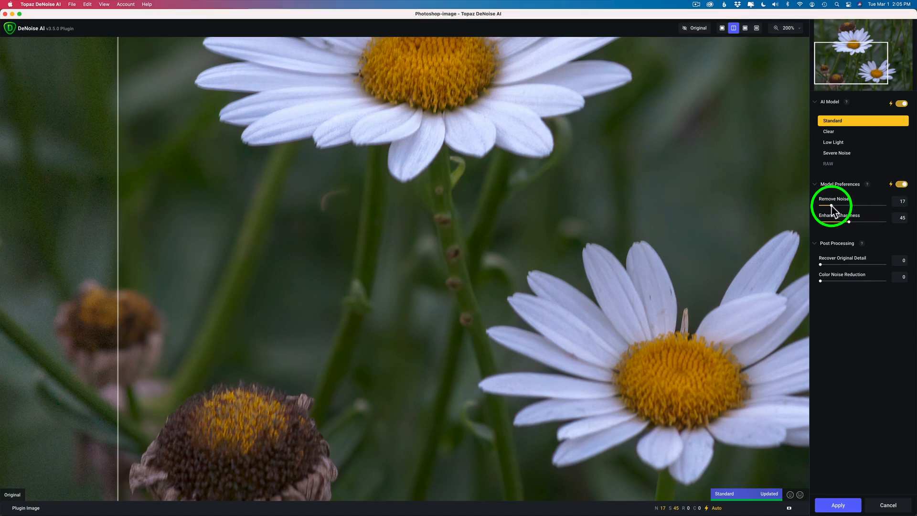
pyautogui.moveTo(468, 198)
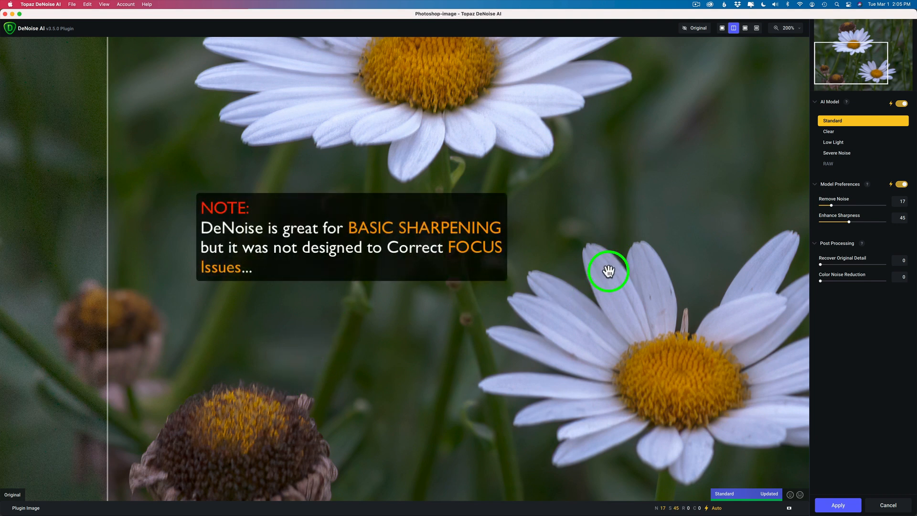
pyautogui.moveTo(851, 227)
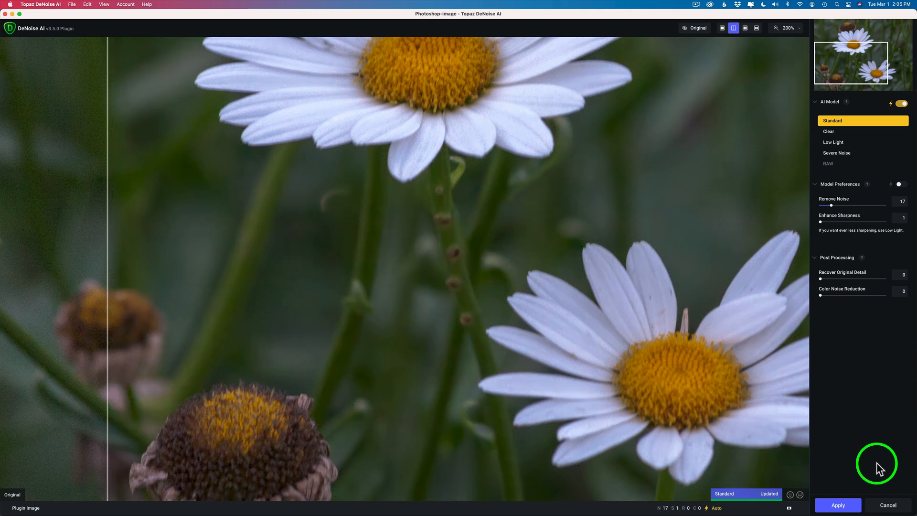
# - Apply the DeNoise AI result, then launch Sharpen AI on the Sharpen AI layer
pyautogui.click(837, 504)
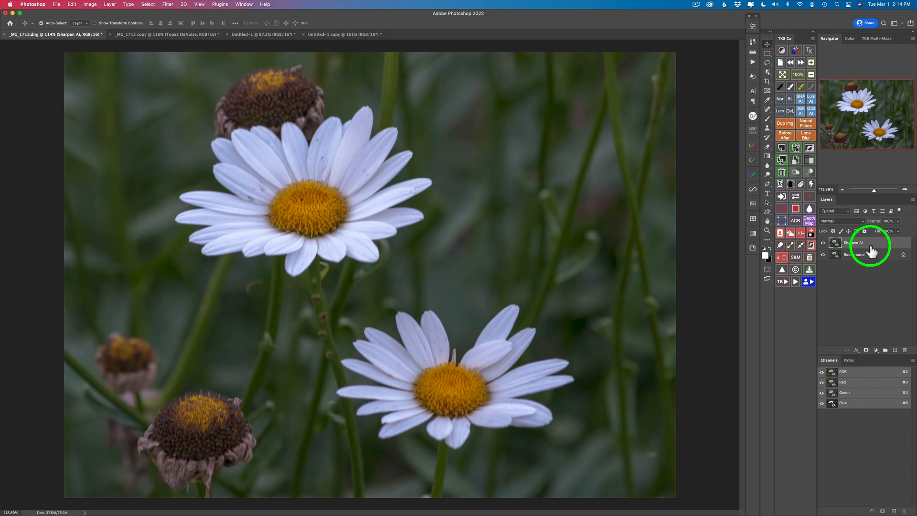
pyautogui.moveTo(163, 9)
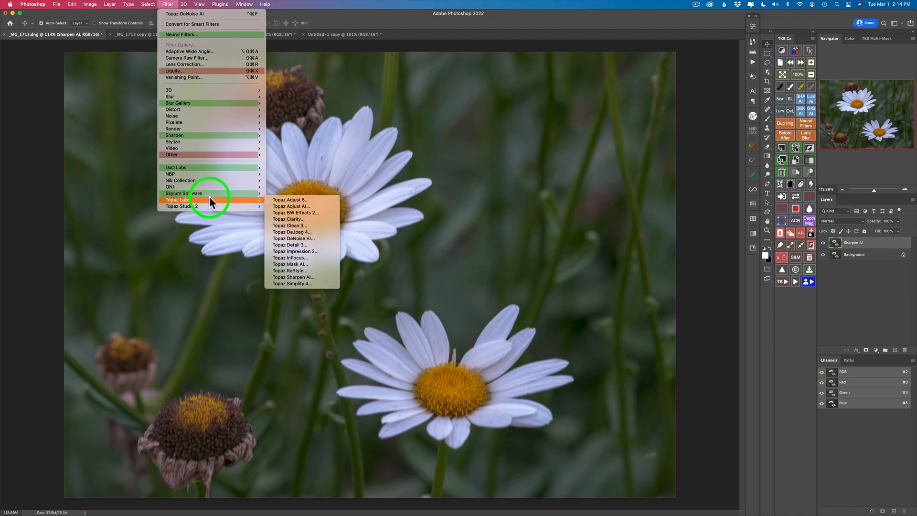
pyautogui.moveTo(290, 212)
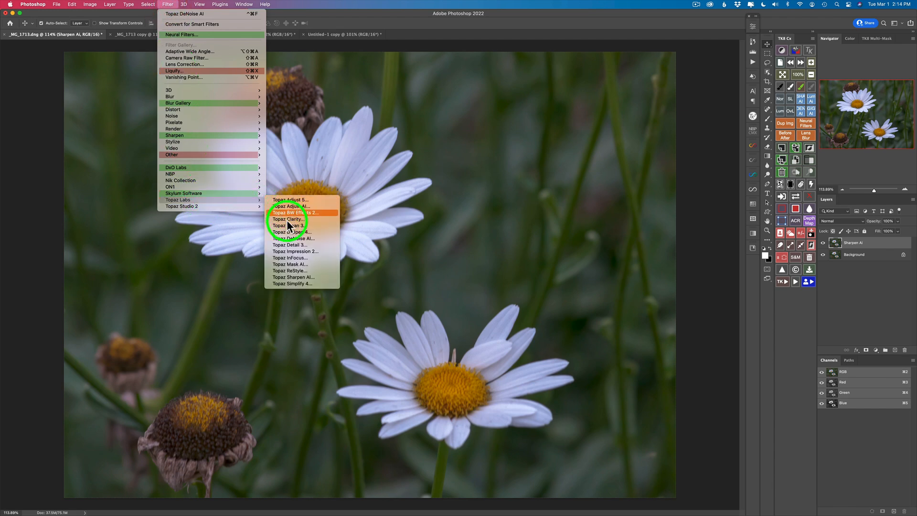
pyautogui.click(293, 276)
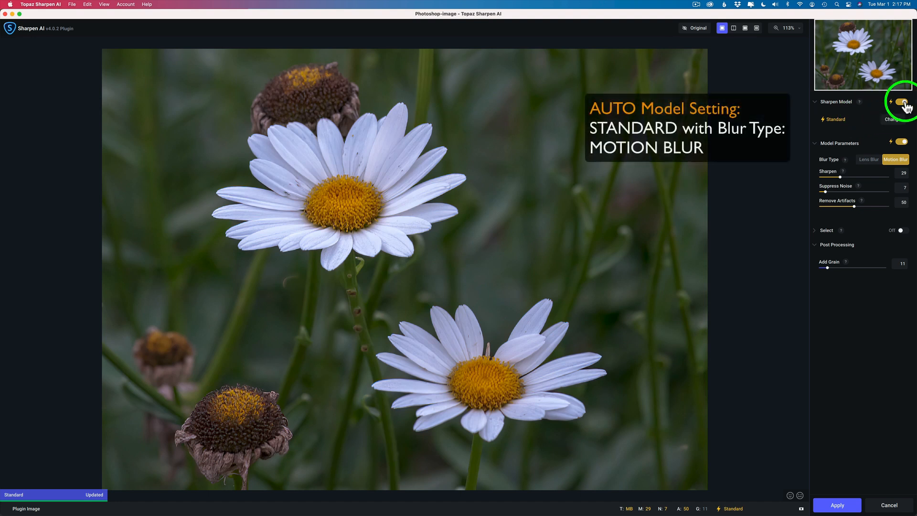
pyautogui.moveTo(901, 102)
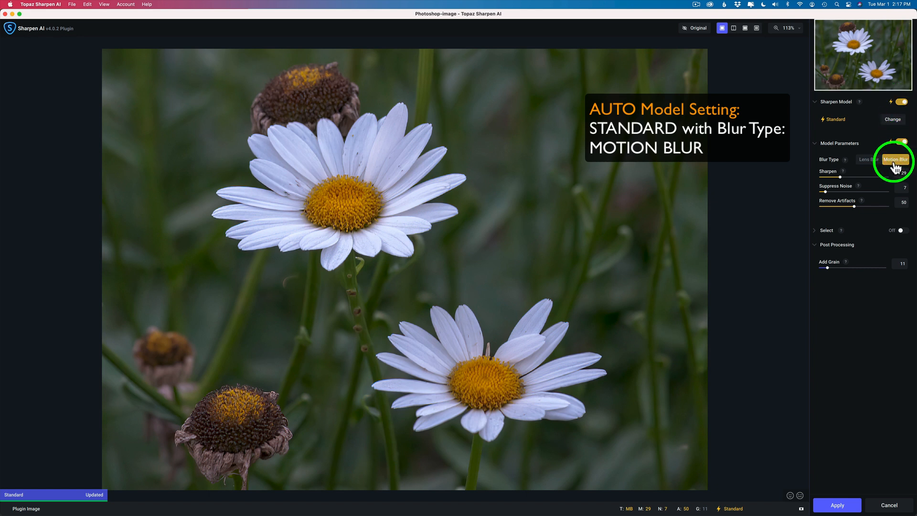
pyautogui.moveTo(840, 148)
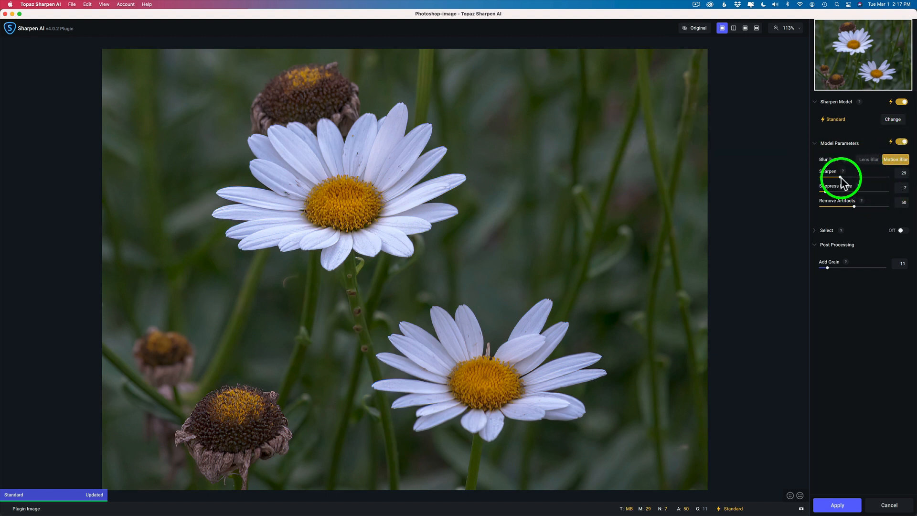
pyautogui.moveTo(836, 198)
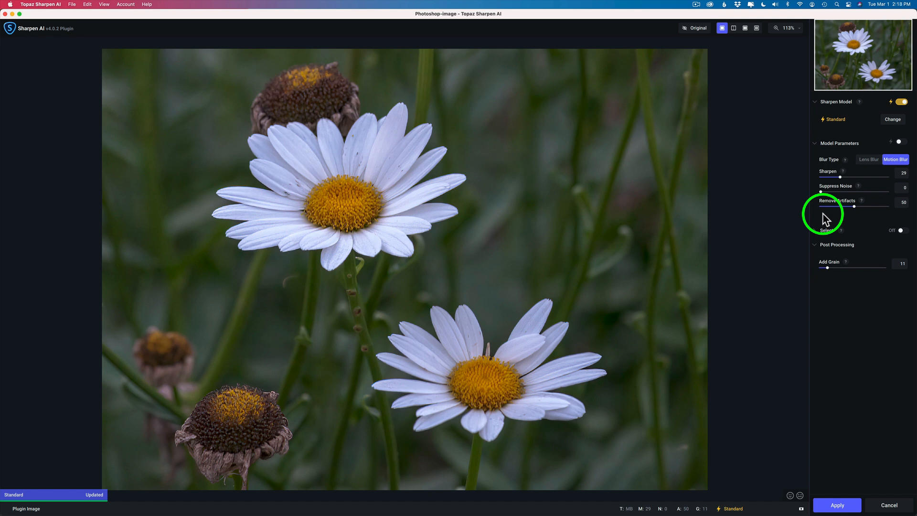
pyautogui.moveTo(888, 182)
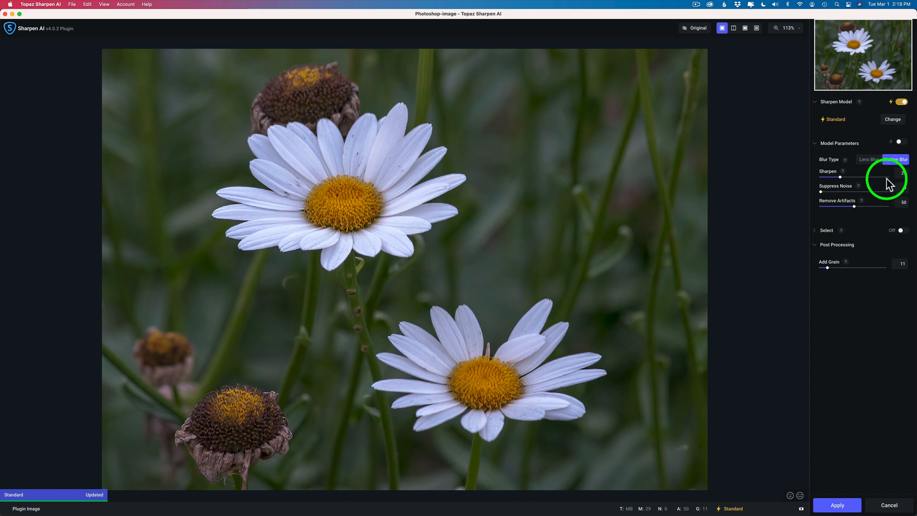
# - Turn off auto model parameters to set a stronger manual Sharpen of 52
pyautogui.click(895, 159)
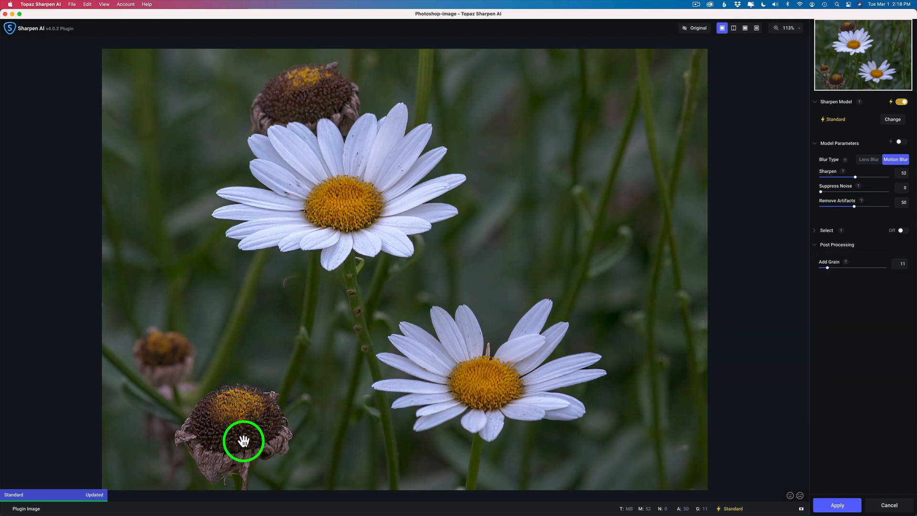
pyautogui.moveTo(245, 431)
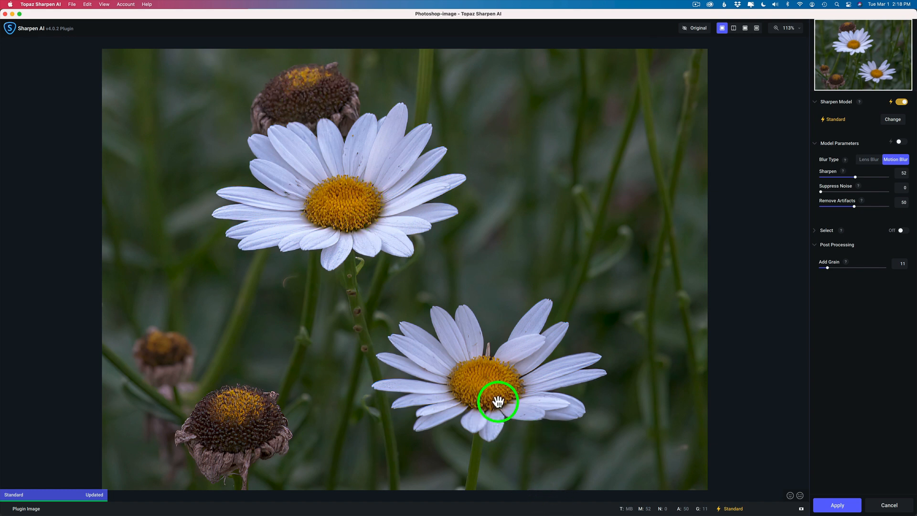
pyautogui.moveTo(497, 276)
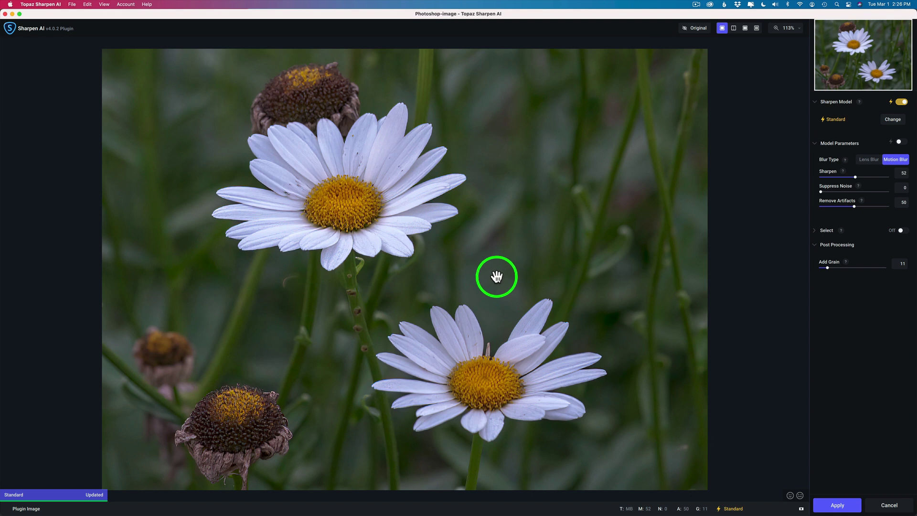
pyautogui.moveTo(541, 265)
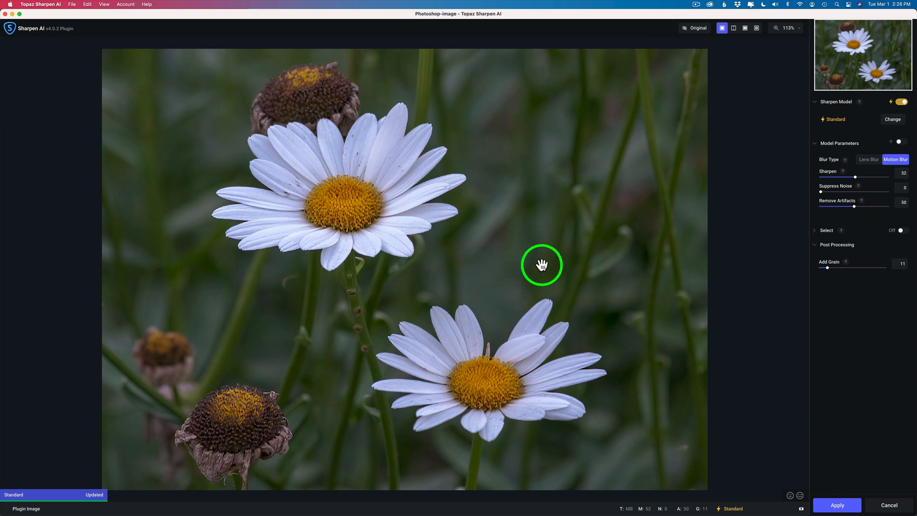
pyautogui.moveTo(782, 232)
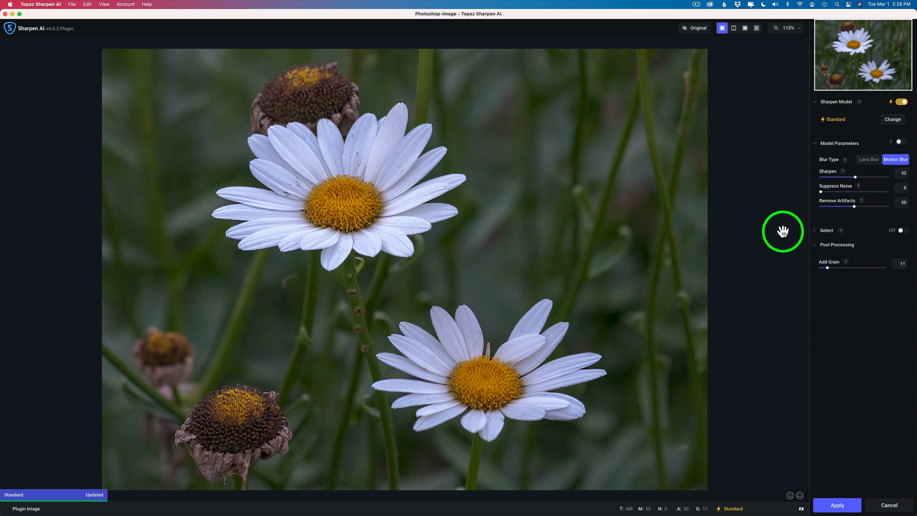
pyautogui.moveTo(892, 226)
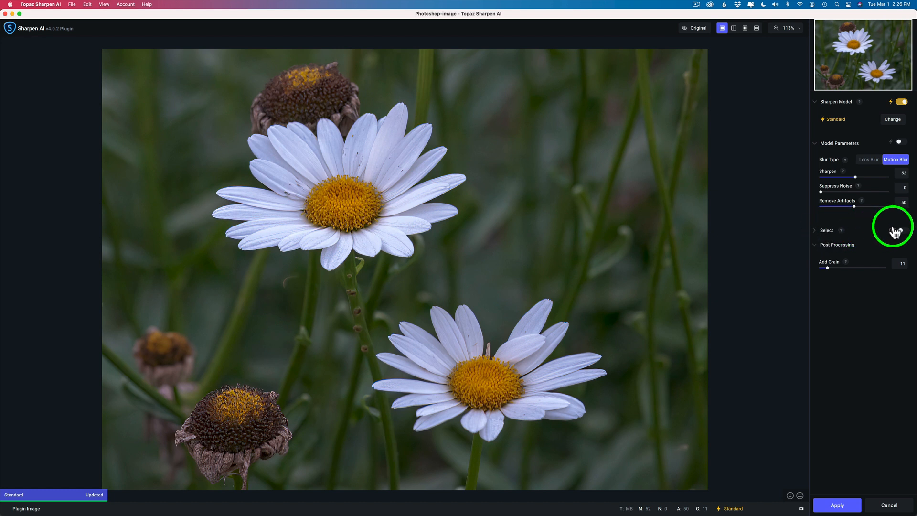
# - Enable the Select section so sharpening uses an Auto - Subject mask of the daisies
pyautogui.click(903, 230)
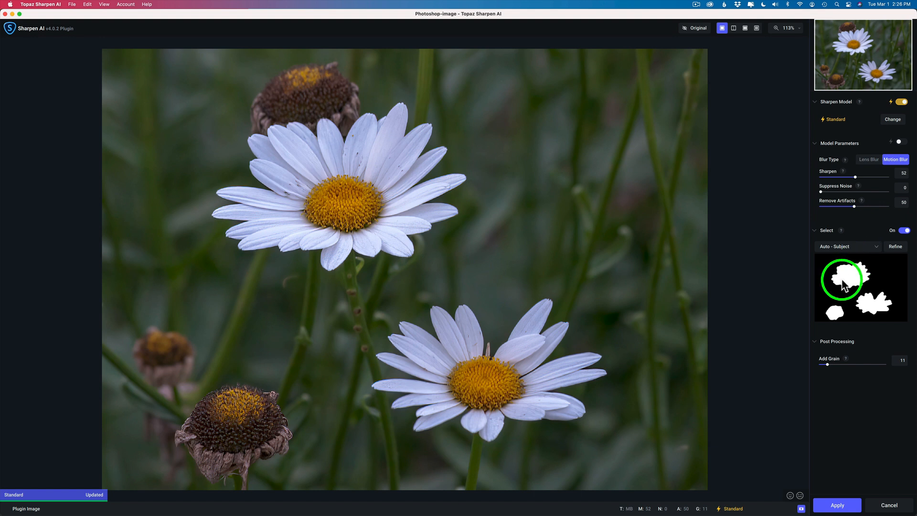
pyautogui.moveTo(383, 209)
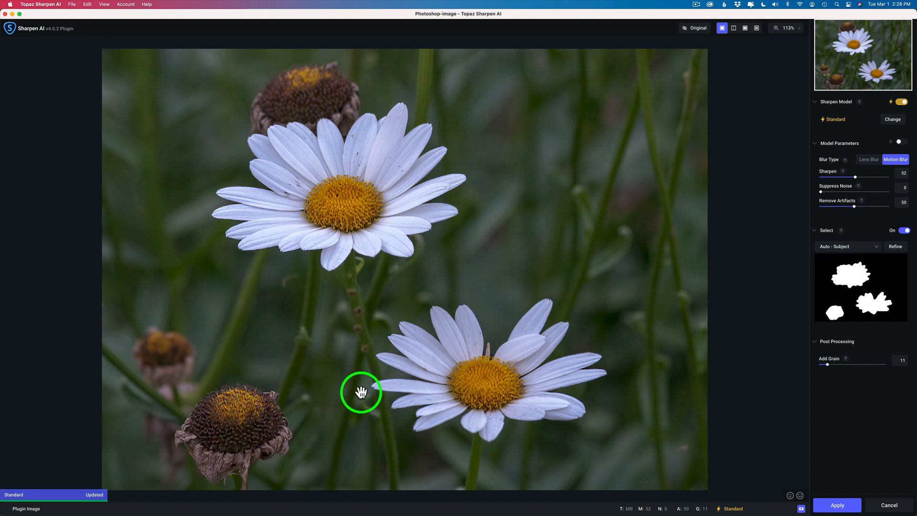
pyautogui.moveTo(806, 288)
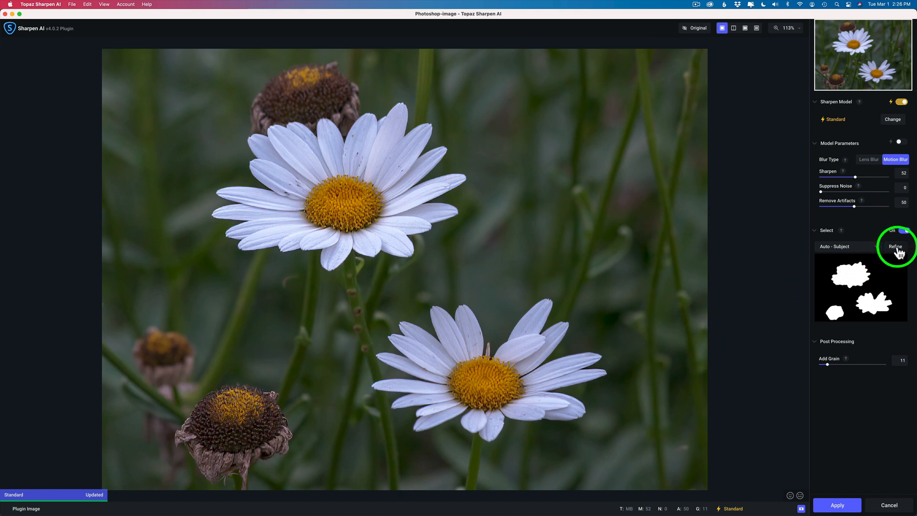
# - Refine the subject mask, toggling the red overlay off and on to check the daisies
pyautogui.click(895, 246)
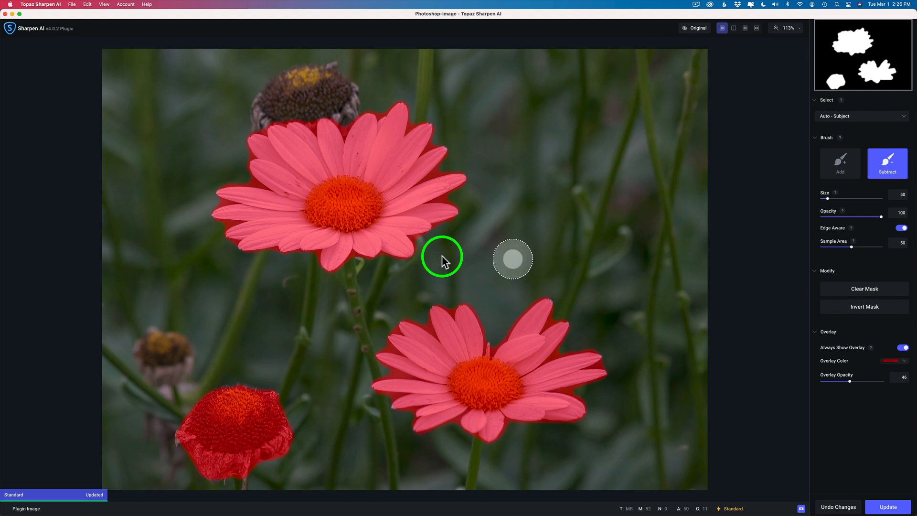
pyautogui.click(901, 347)
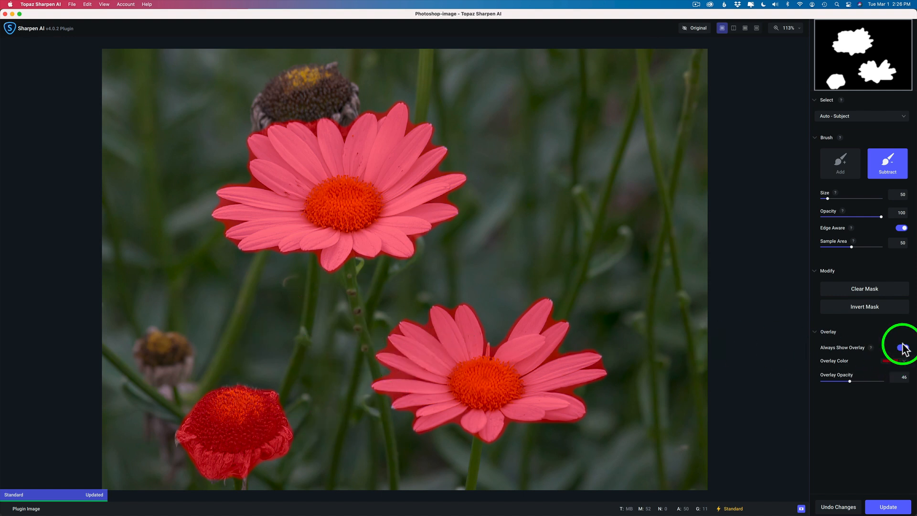
pyautogui.click(899, 347)
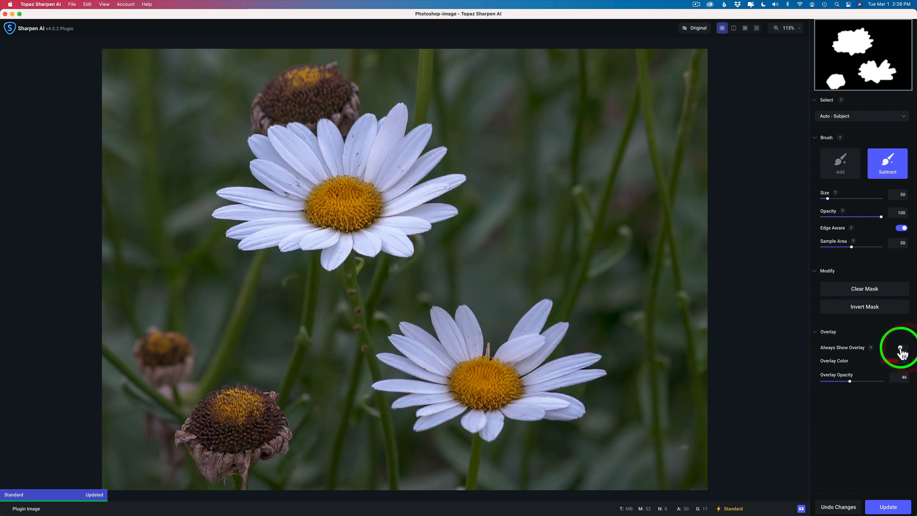
pyautogui.click(900, 347)
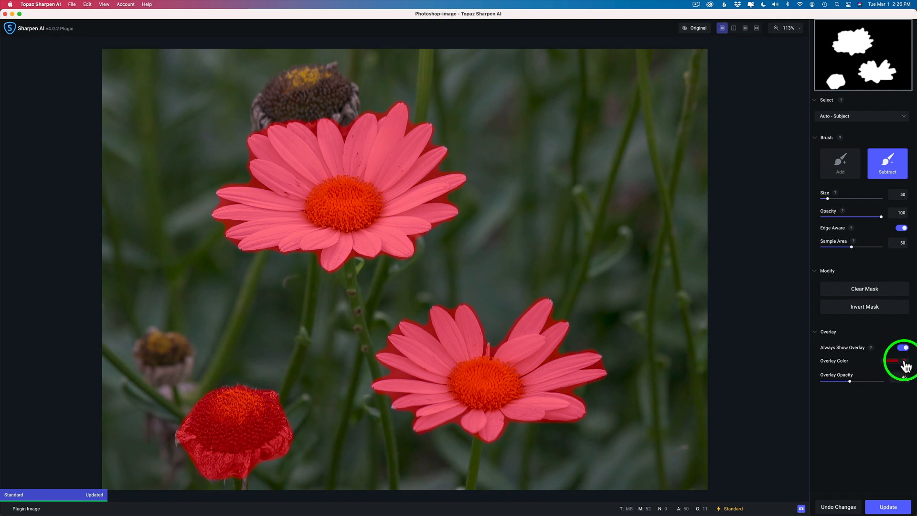
pyautogui.click(902, 361)
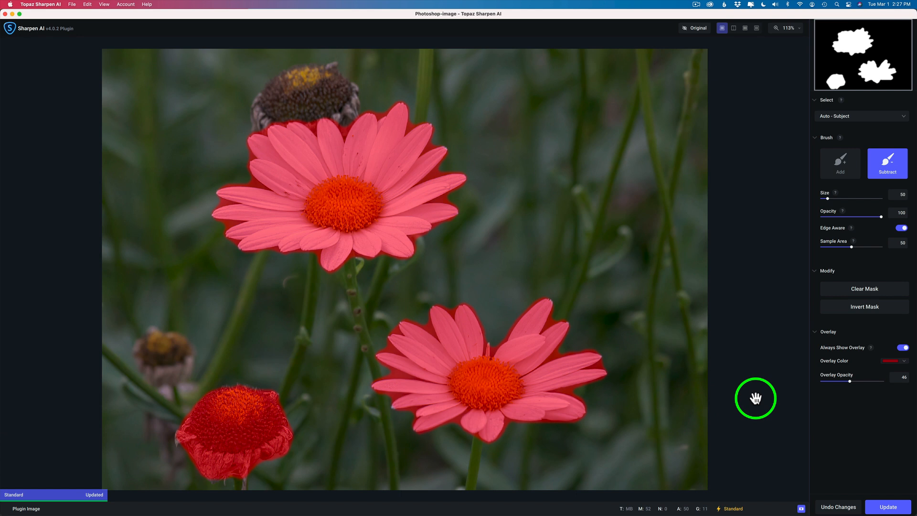
pyautogui.moveTo(856, 382)
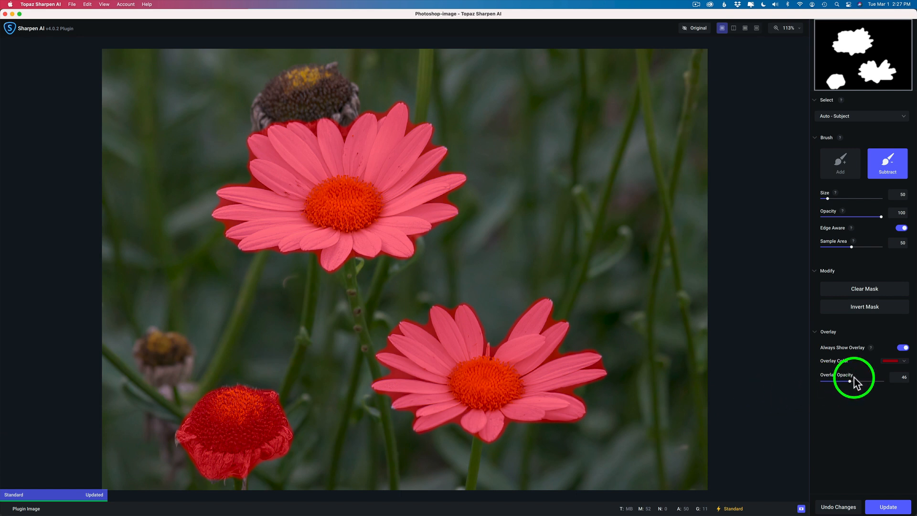
pyautogui.moveTo(827, 199)
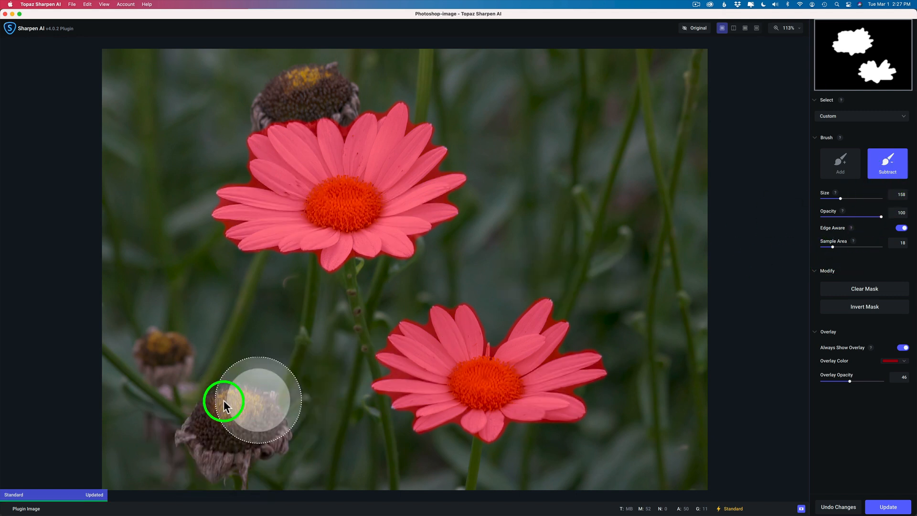
pyautogui.moveTo(325, 441)
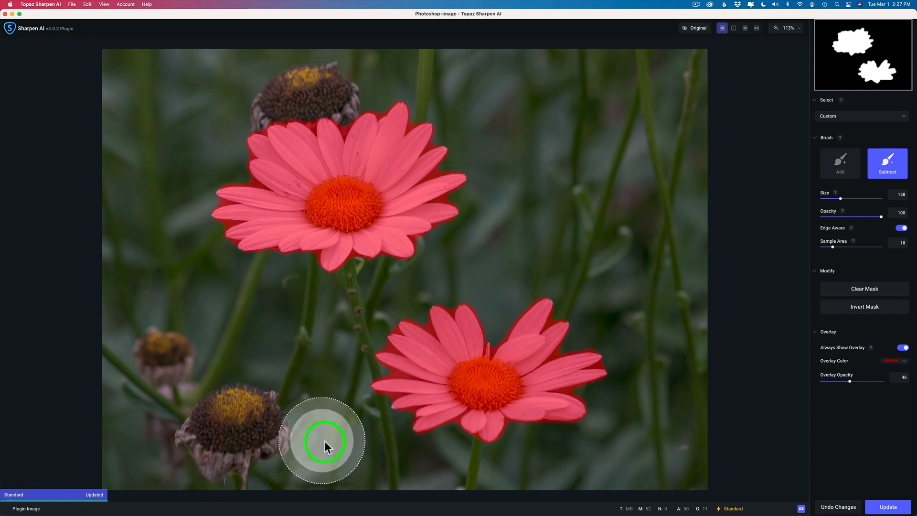
pyautogui.moveTo(316, 453)
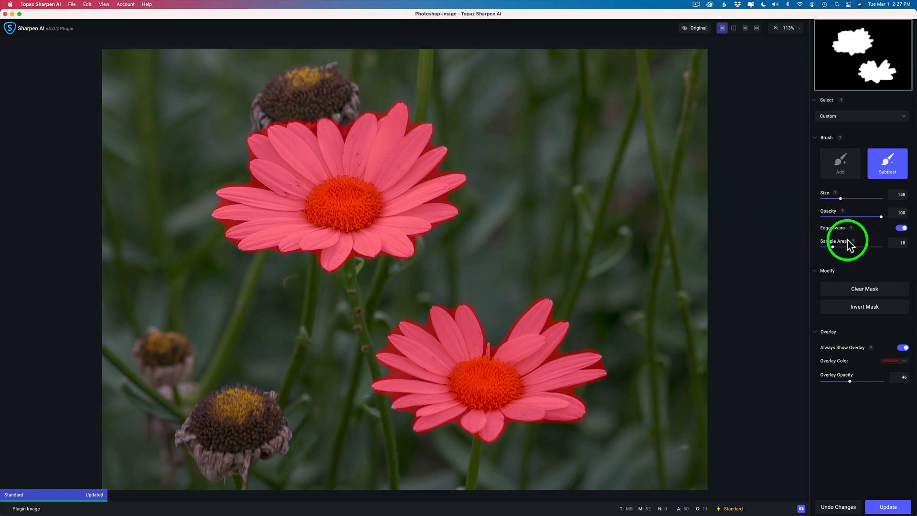
pyautogui.moveTo(837, 251)
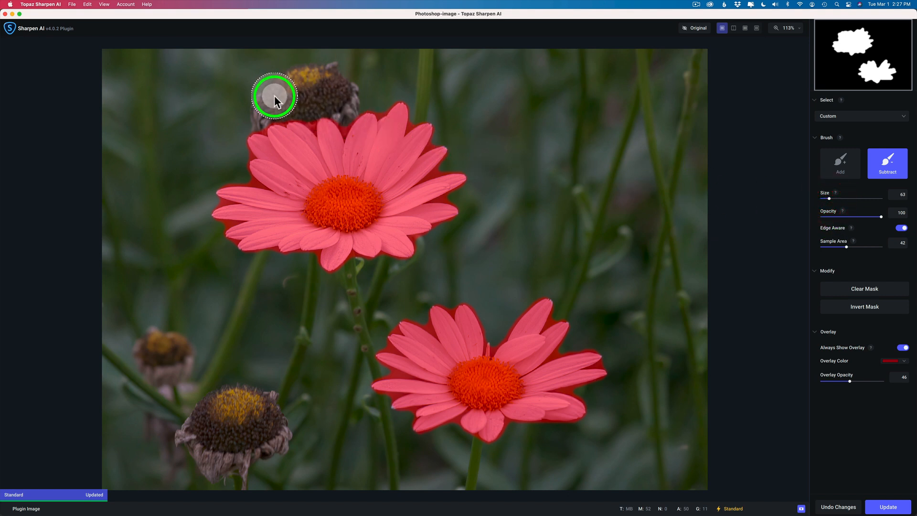
pyautogui.moveTo(284, 103)
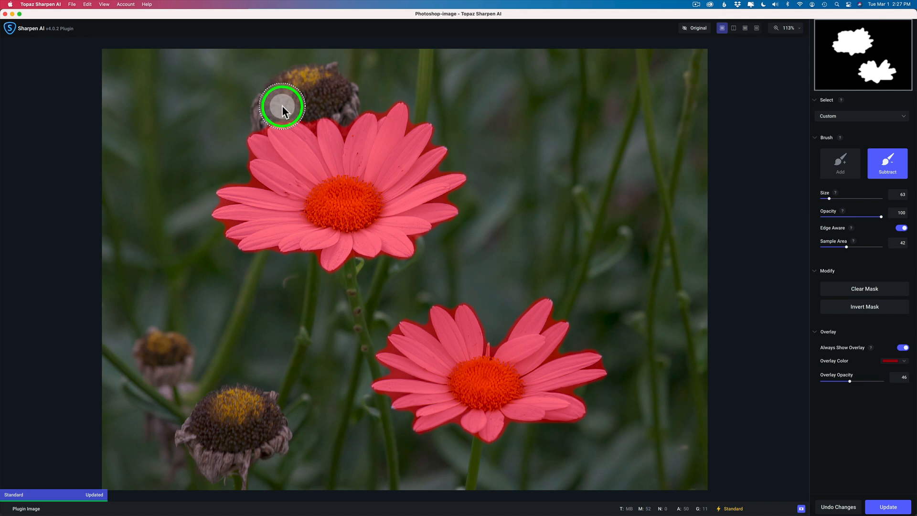
pyautogui.moveTo(251, 120)
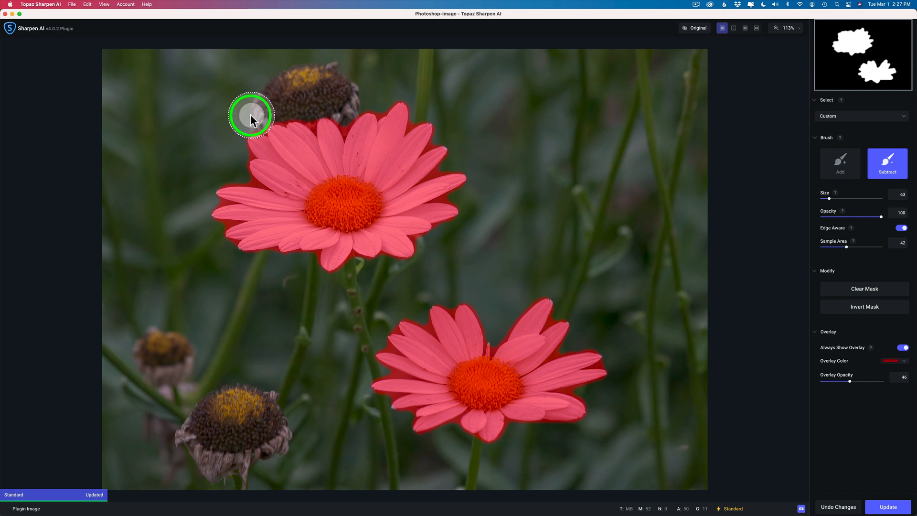
pyautogui.moveTo(287, 110)
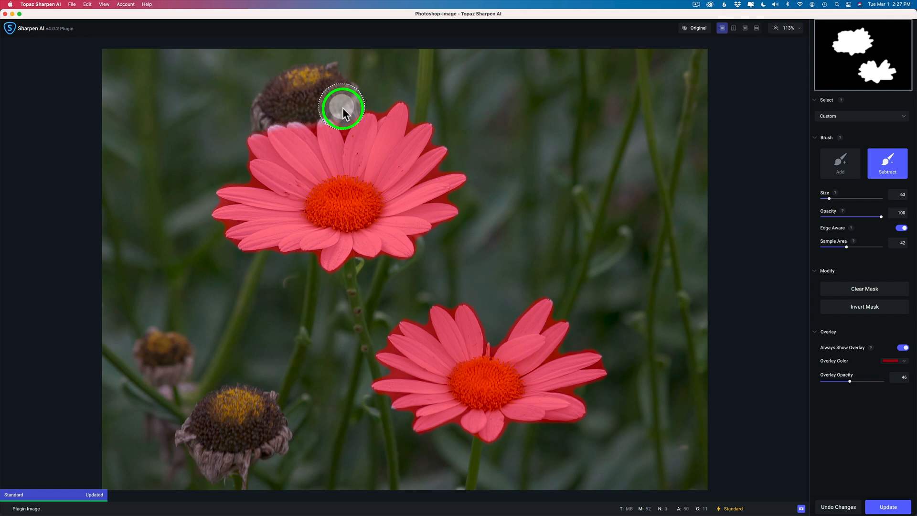
pyautogui.moveTo(410, 95)
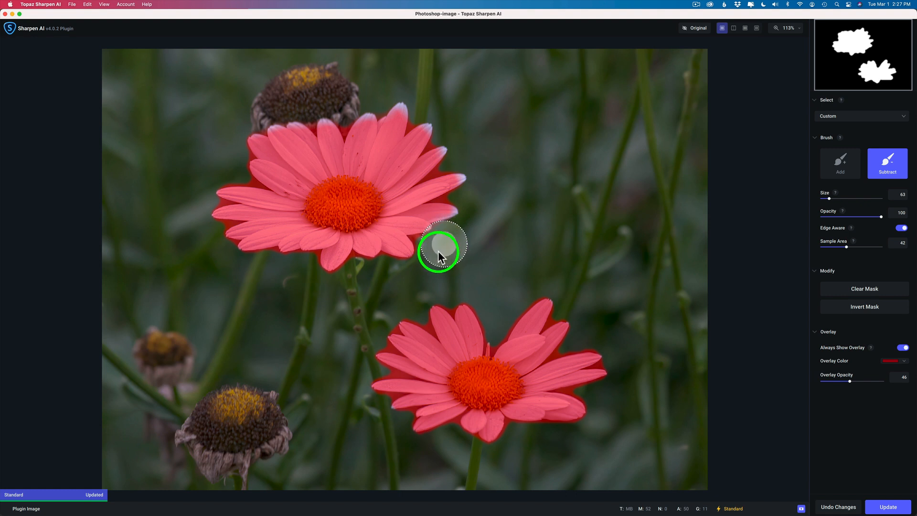
pyautogui.moveTo(356, 273)
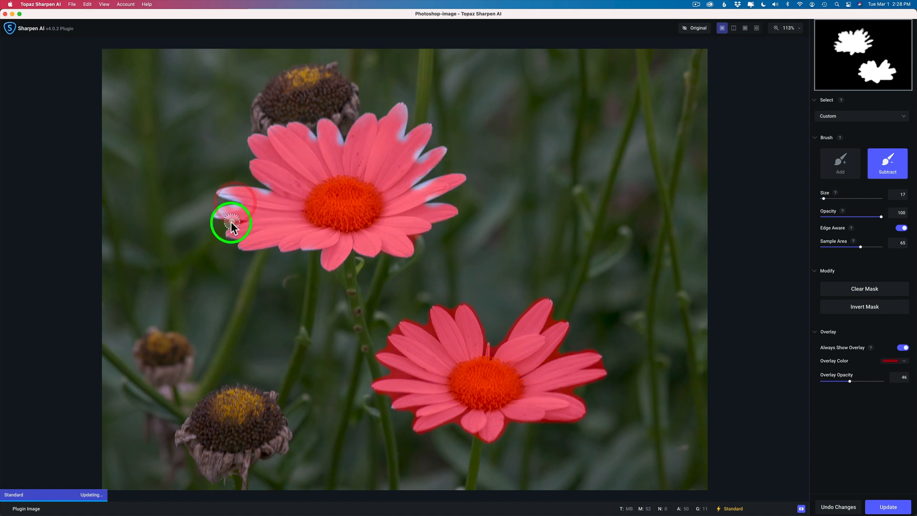
# - Alternate Add and Subtract brushes to tighten the mask around both daisies' petals
pyautogui.click(839, 163)
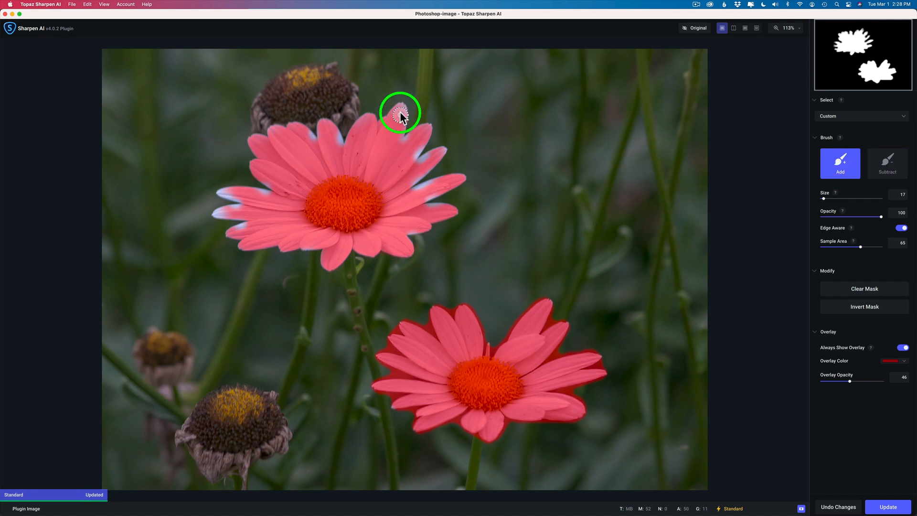
pyautogui.moveTo(421, 166)
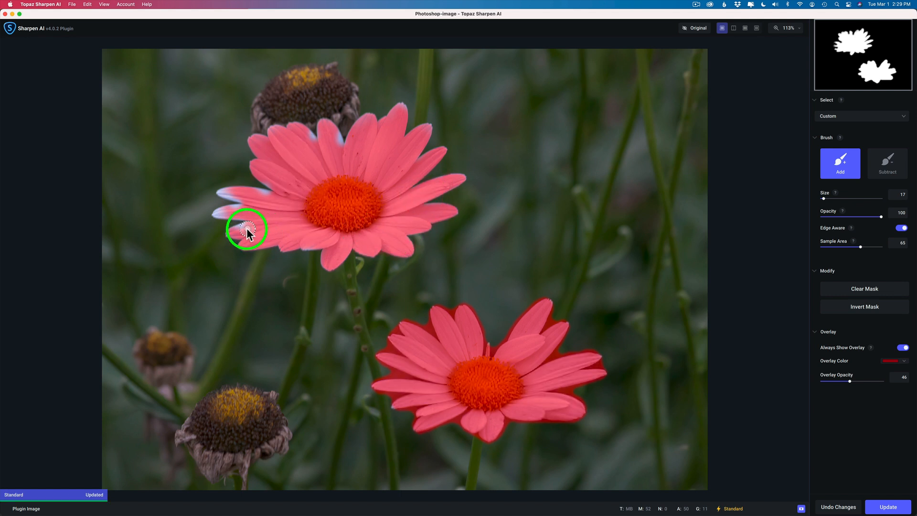
pyautogui.moveTo(223, 193)
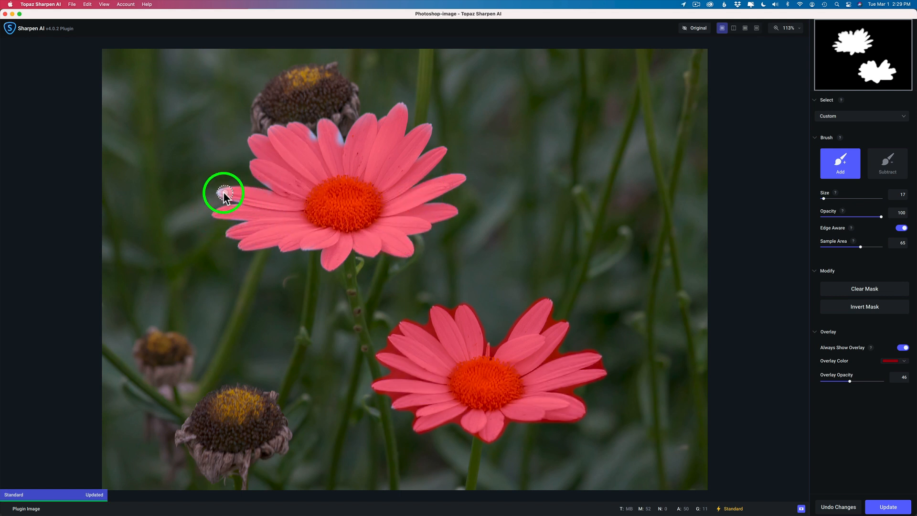
pyautogui.moveTo(336, 154)
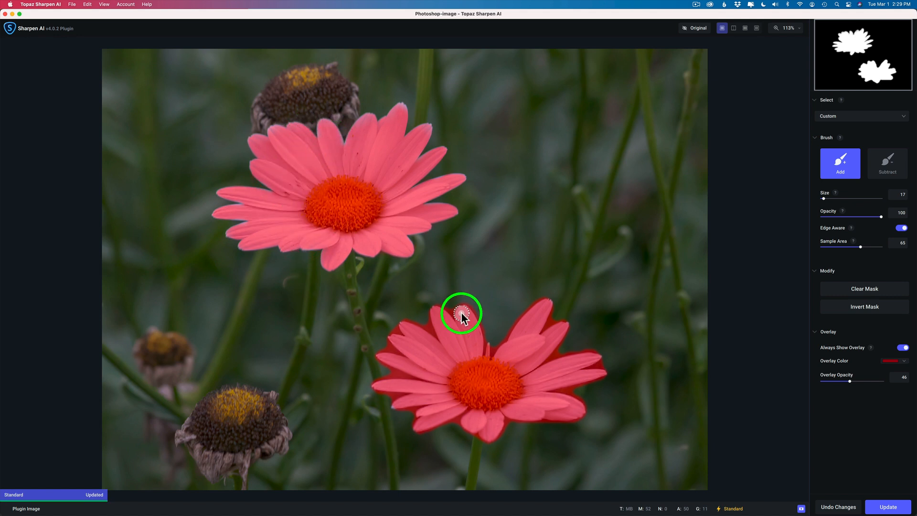
pyautogui.click(886, 163)
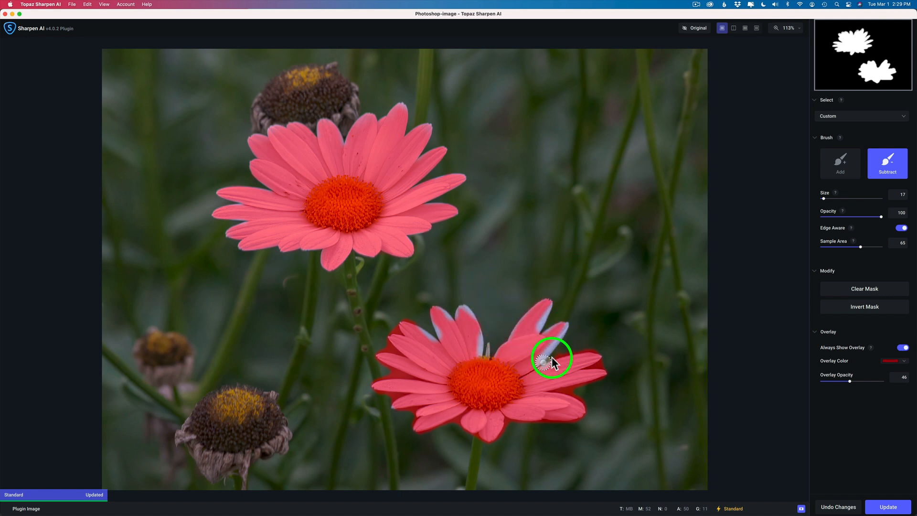
pyautogui.moveTo(457, 426)
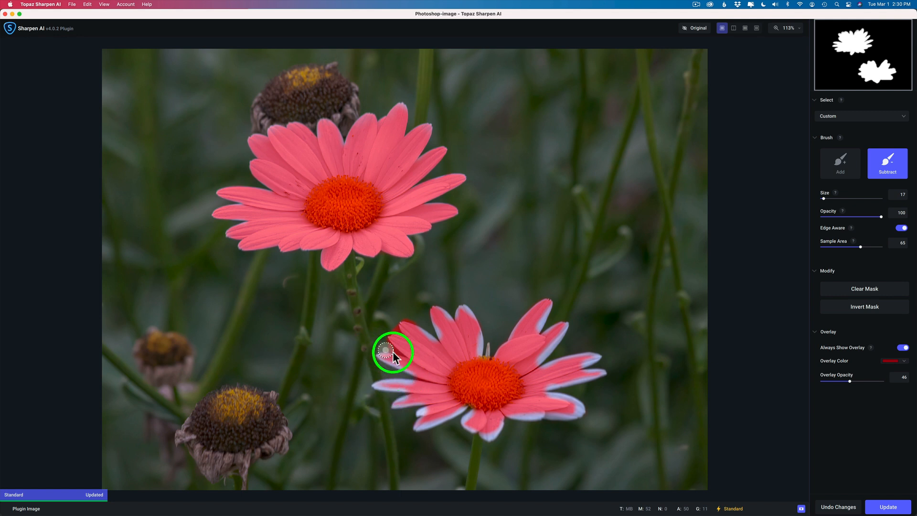
pyautogui.click(839, 163)
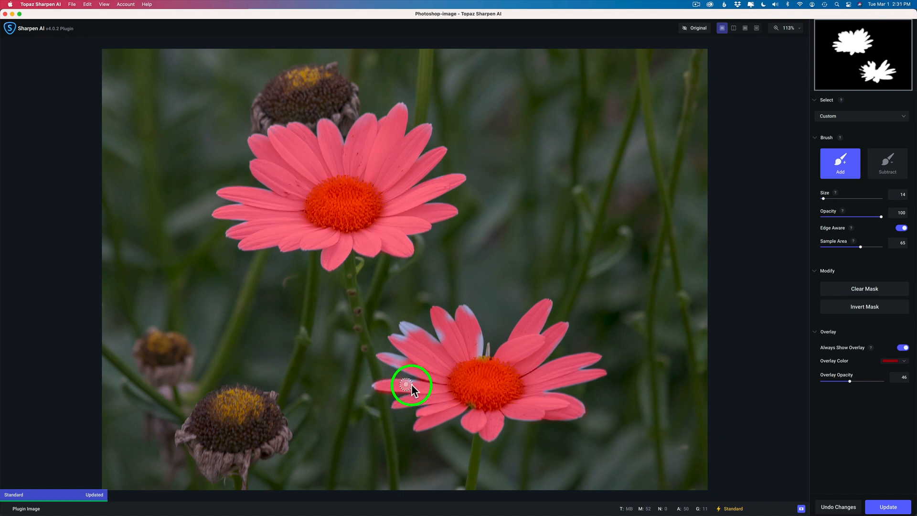
pyautogui.moveTo(396, 339)
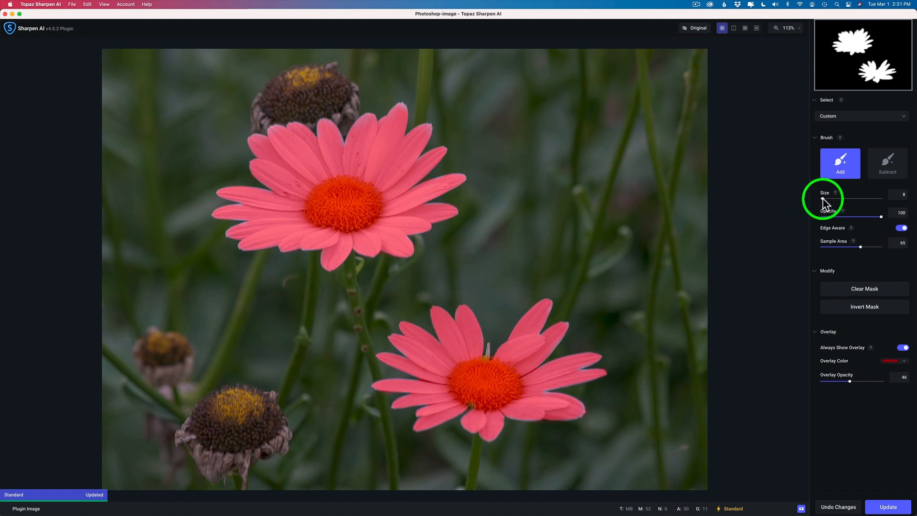
pyautogui.moveTo(513, 415)
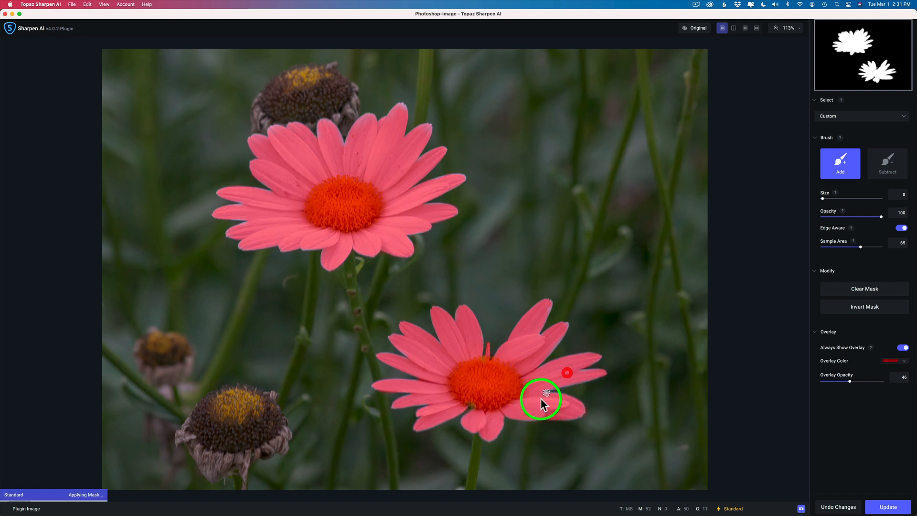
pyautogui.click(886, 163)
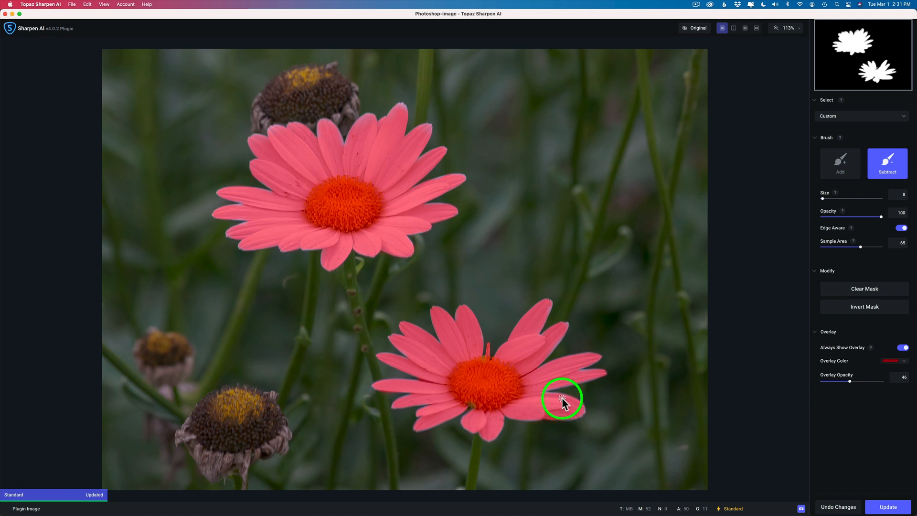
pyautogui.moveTo(874, 428)
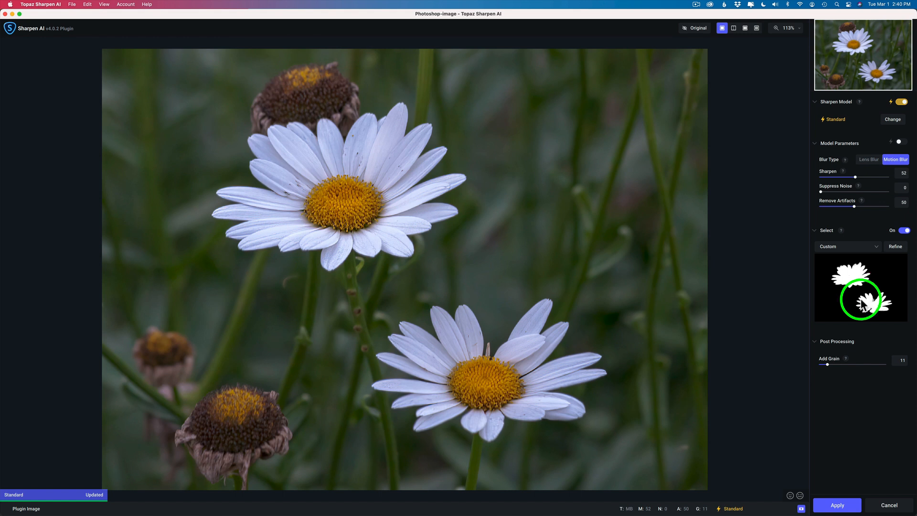
pyautogui.moveTo(361, 187)
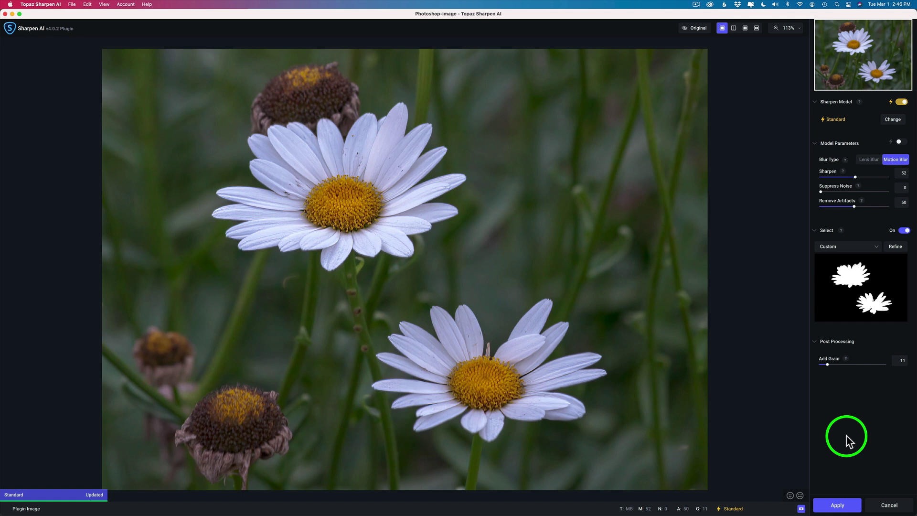
pyautogui.moveTo(838, 505)
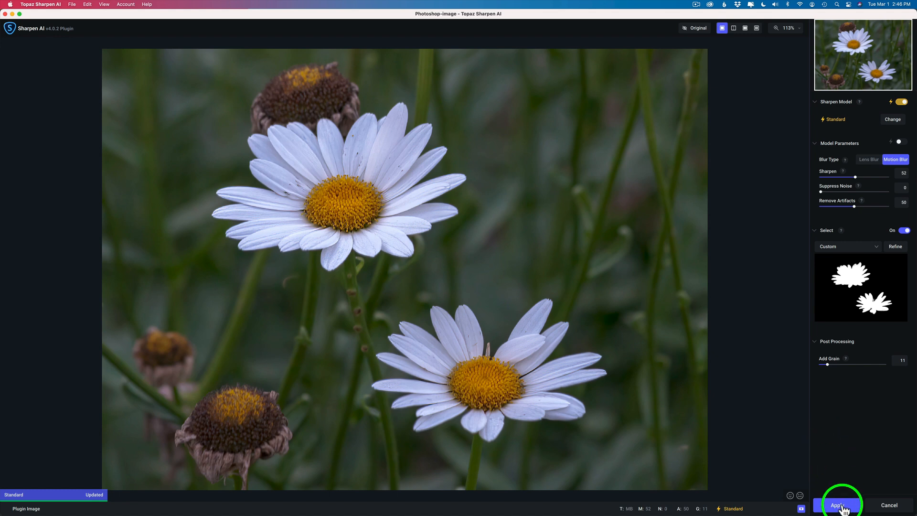
# - Apply the masked sharpening and return the result to Photoshop
pyautogui.click(837, 504)
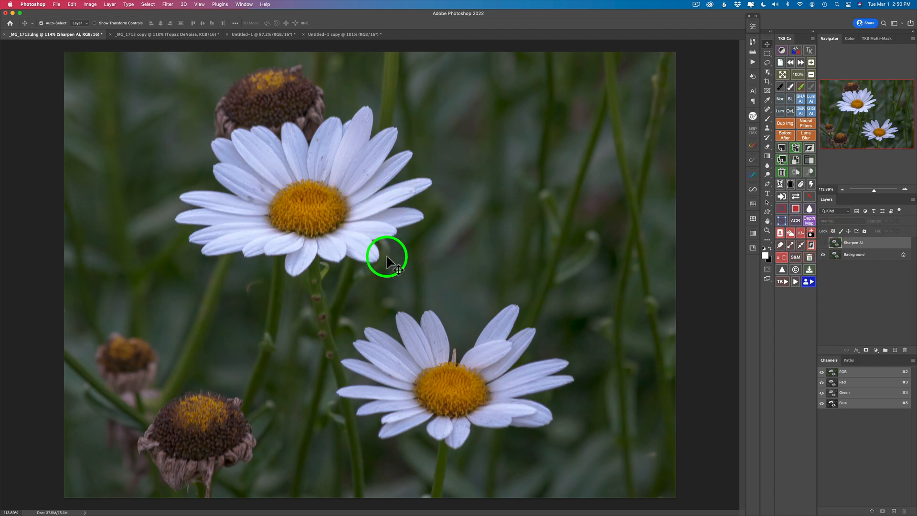
# - Zoom in on the daisies to inspect the sharpened result on the Sharpen AI layer
pyautogui.scroll(3)
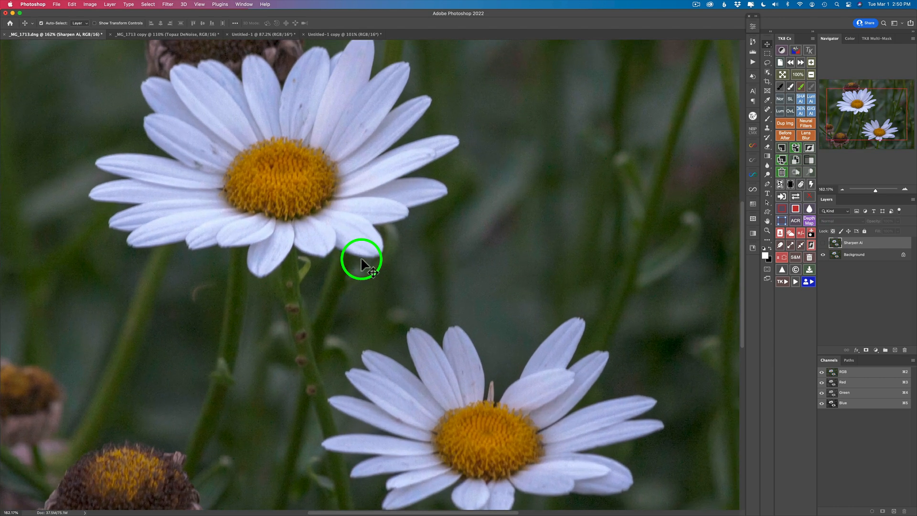